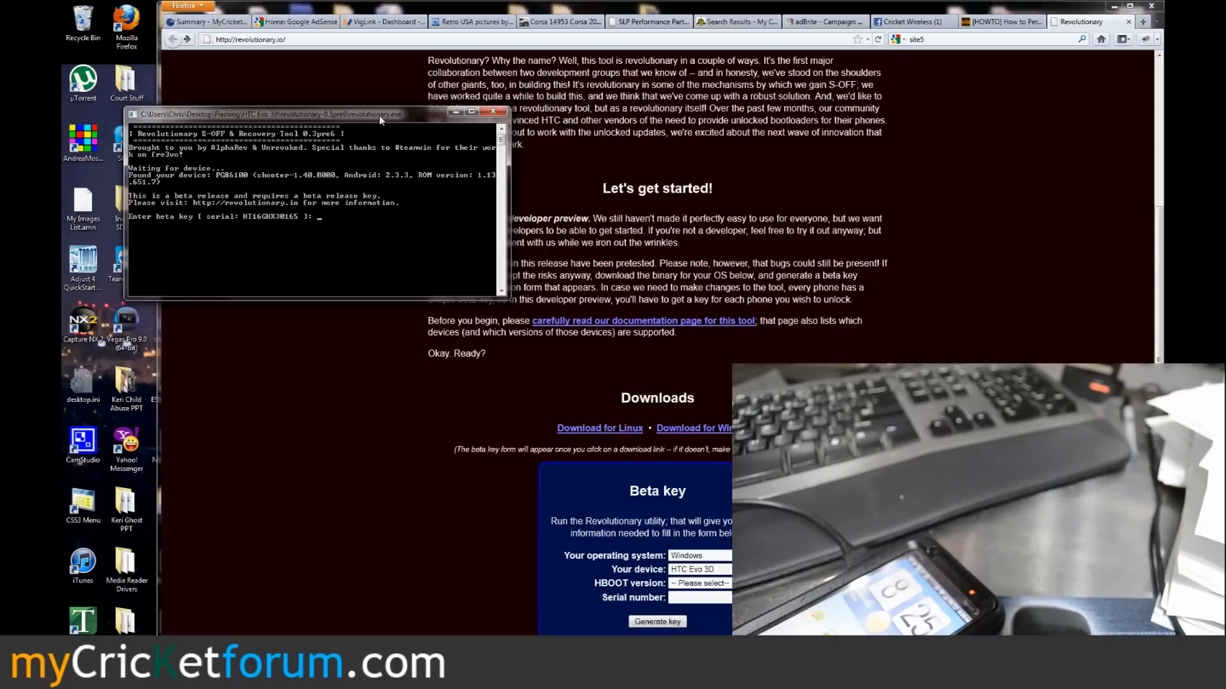
Move the console window aside and choose HBOOT version 1.40.0000 on the key form.
{"action": "left_click_drag", "start_coordinate": [313, 115], "coordinate": [295, 137]}
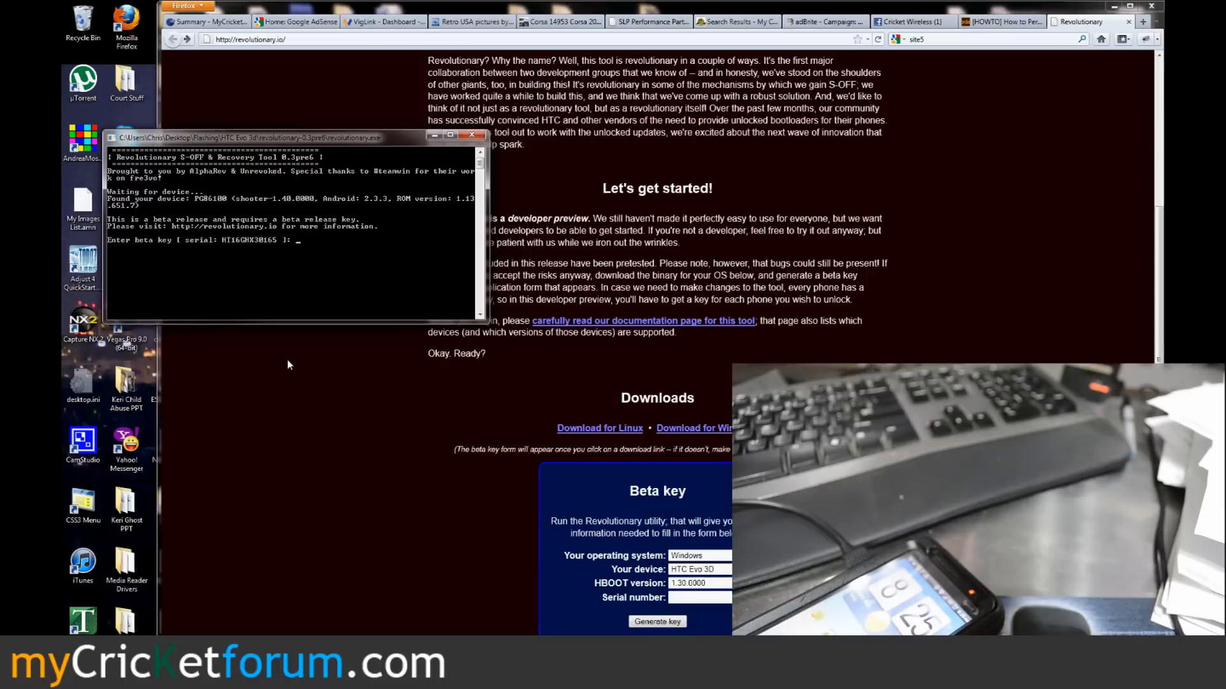
{"action": "left_click", "coordinate": [698, 582]}
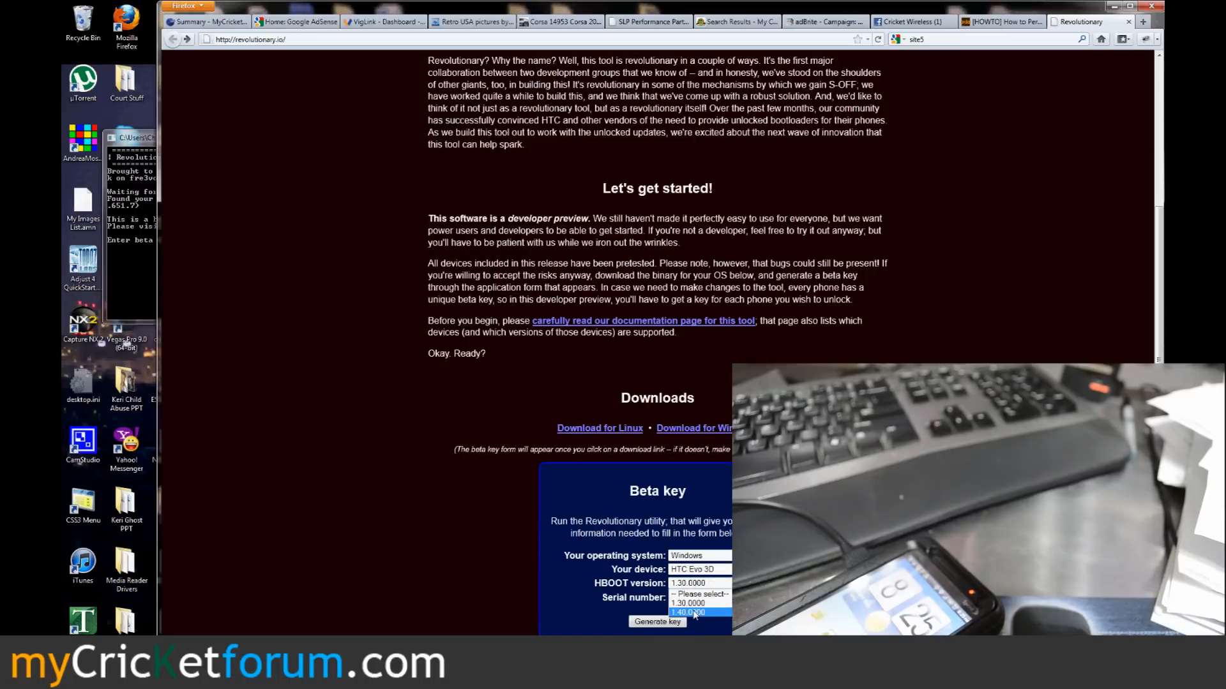
{"action": "left_click", "coordinate": [688, 612]}
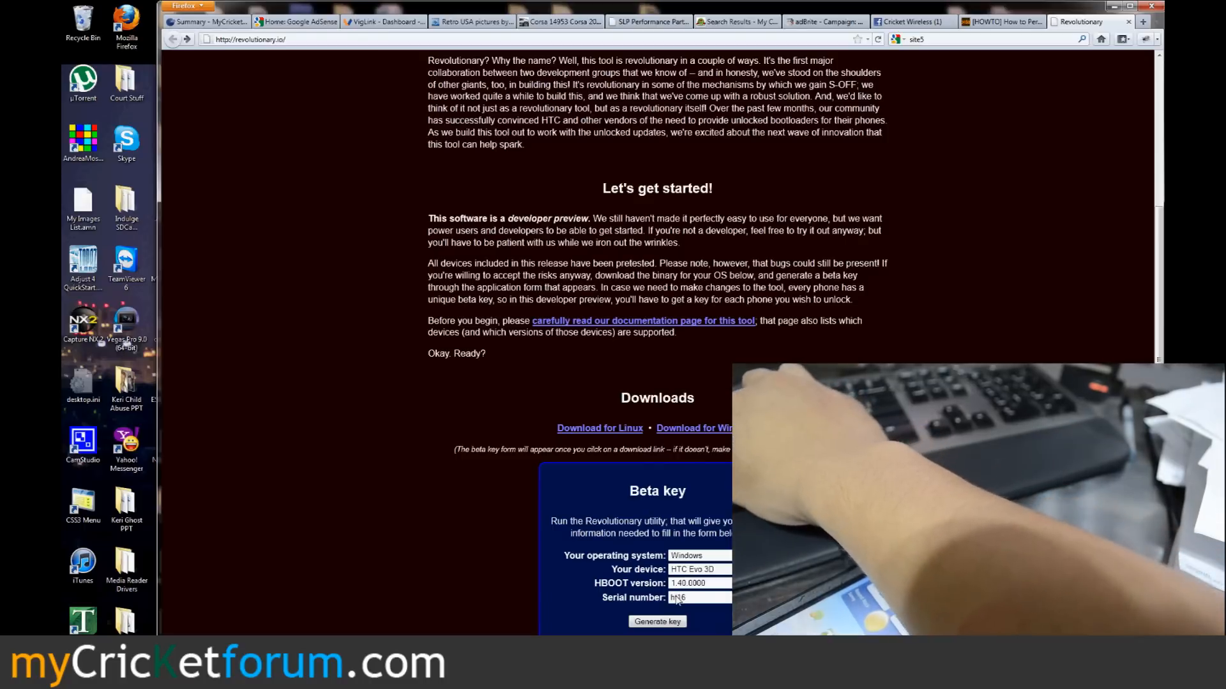
Enter the phone's serial number and generate the Revolutionary beta key.
{"action": "type", "text": "ghx3"}
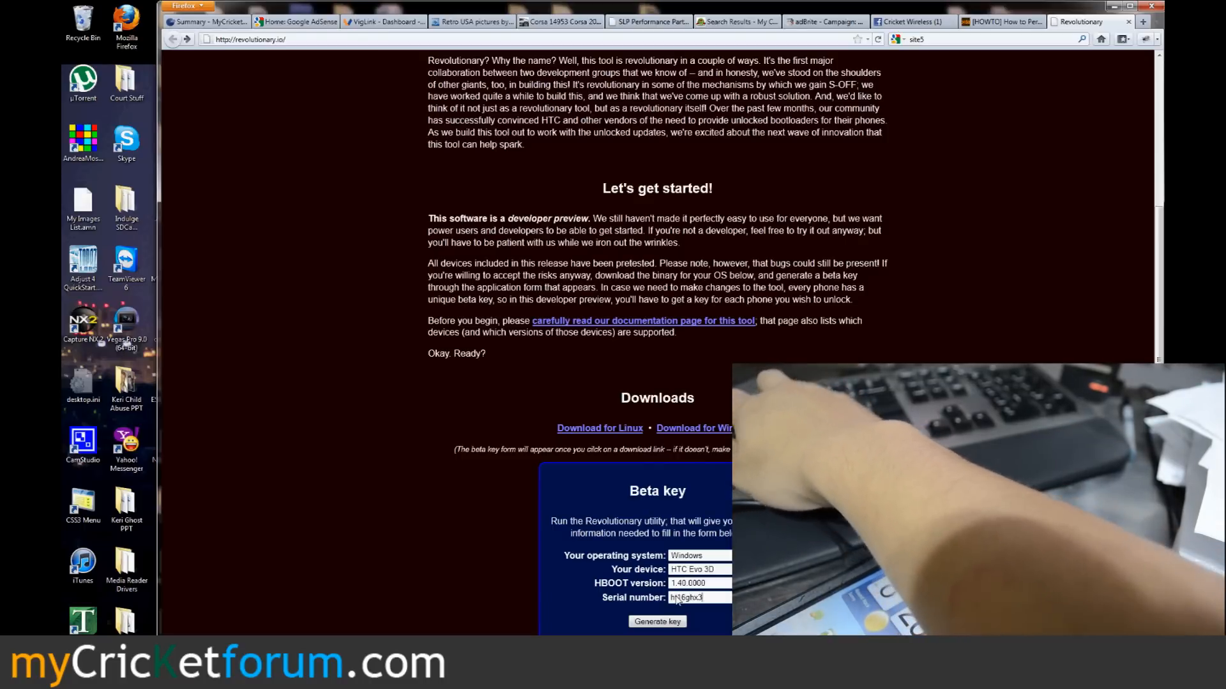
{"action": "type", "text": "0165"}
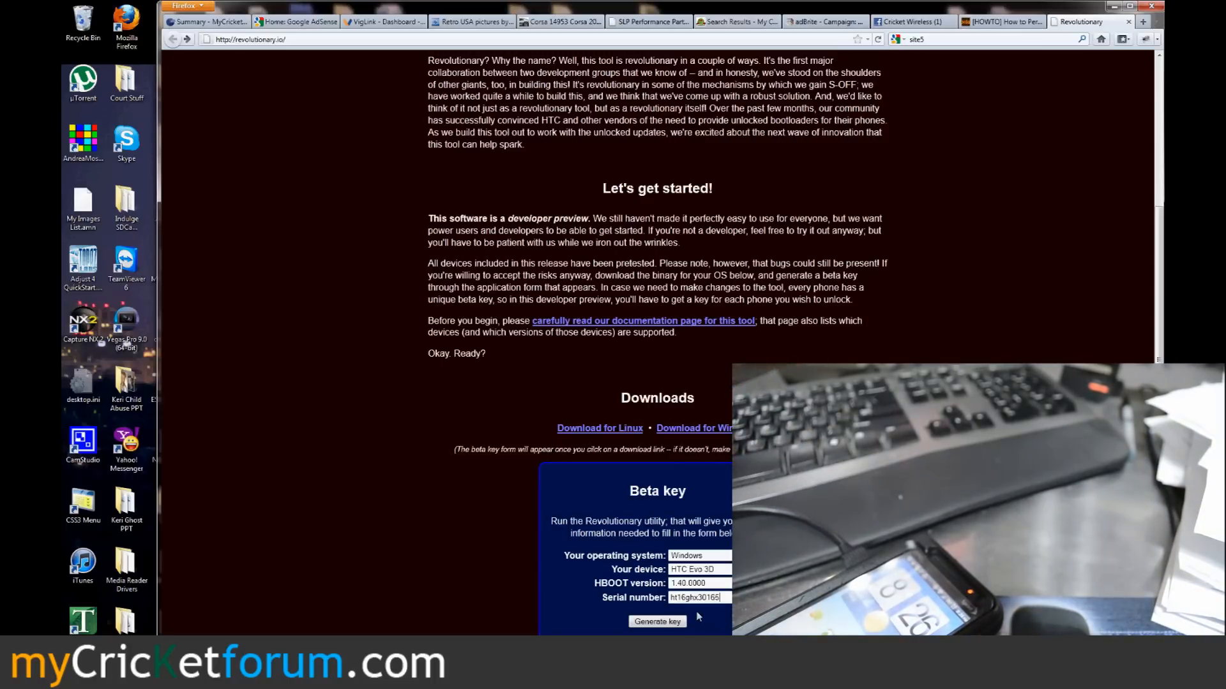
{"action": "left_click", "coordinate": [656, 621]}
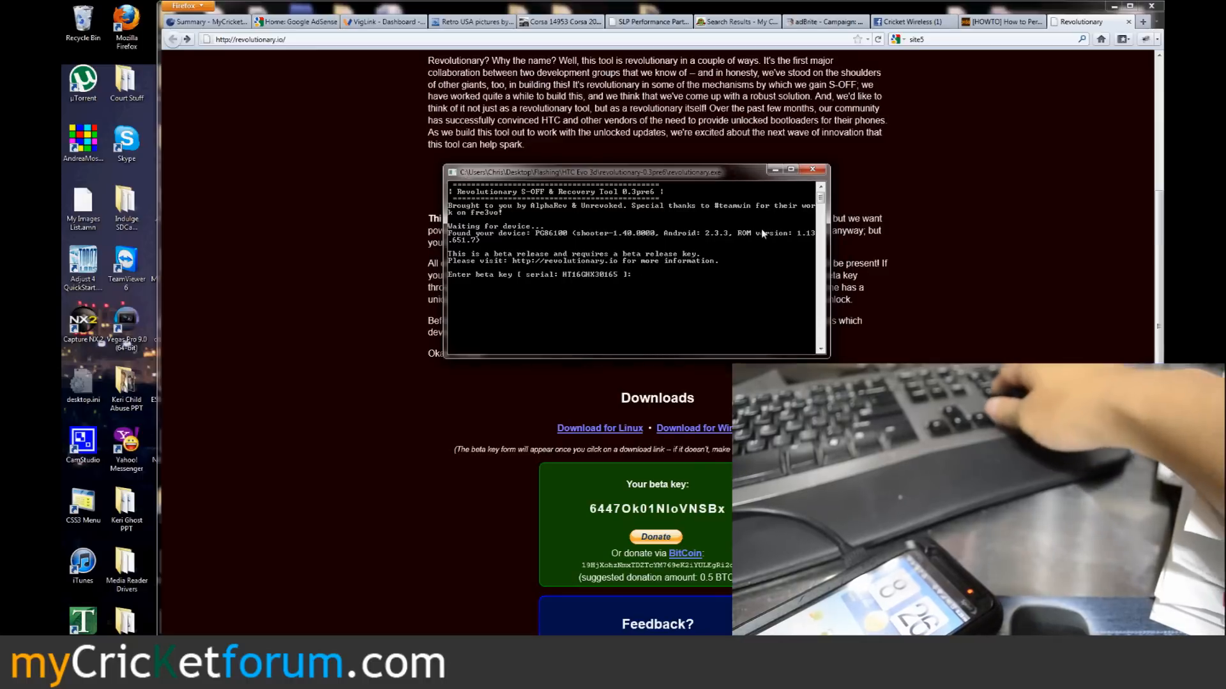
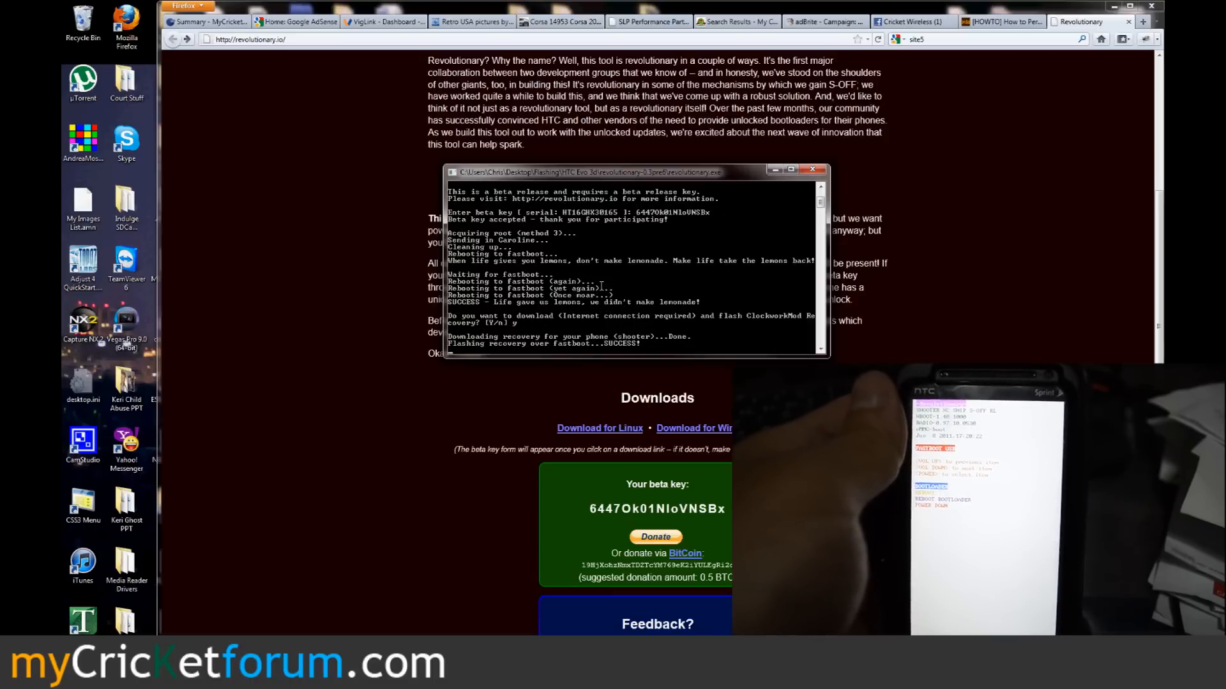
Confirm the prompt so S-OFF completes and ClockworkMod Recovery is downloaded and flashed.
{"action": "left_click", "coordinate": [813, 168]}
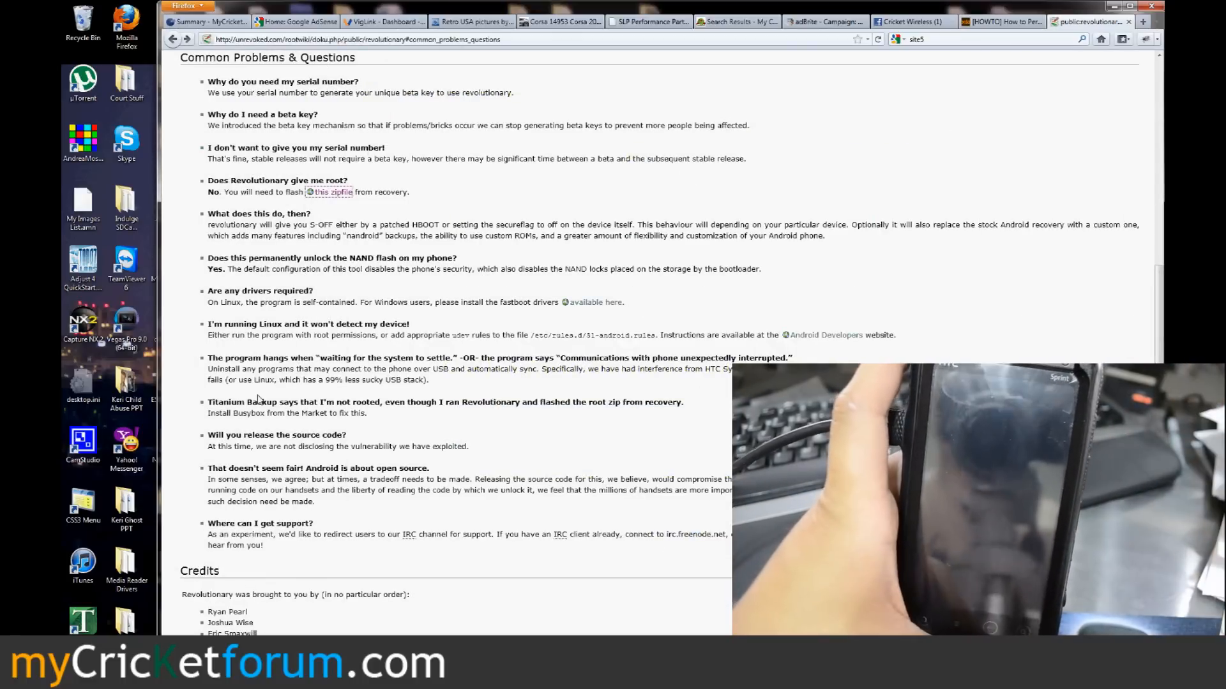
Scroll the RootWiki page to the Common Problems & Questions section.
{"action": "scroll", "scroll_direction": "up", "scroll_amount": 3}
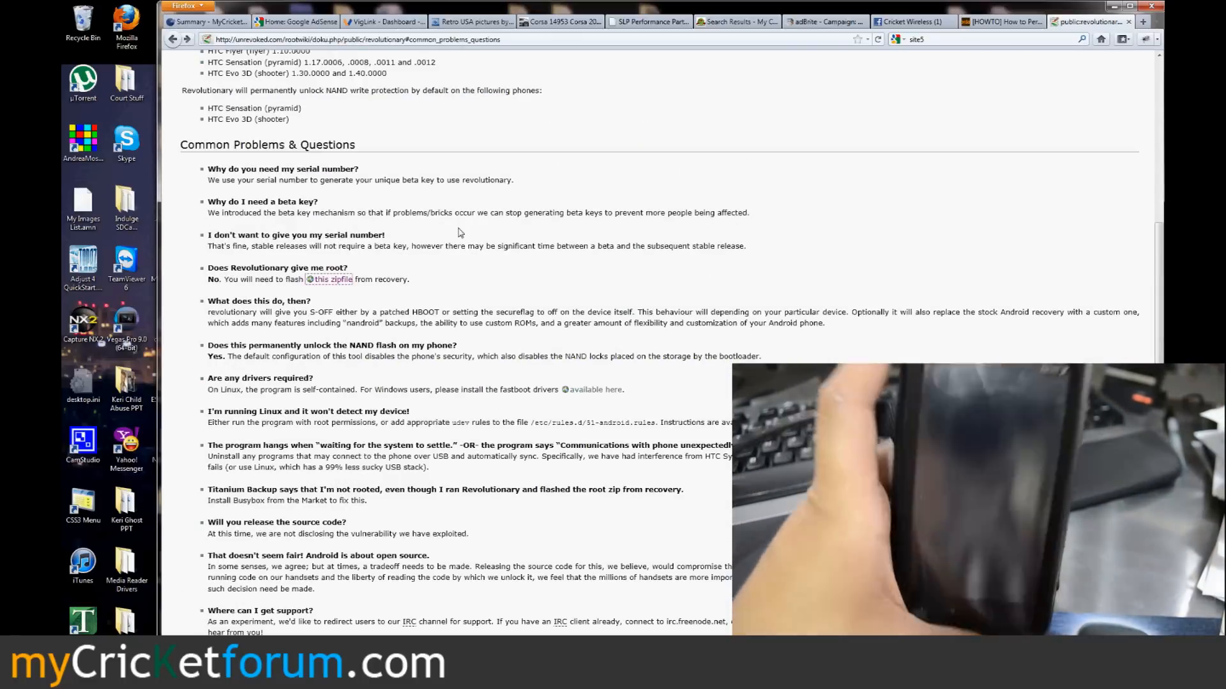
{"action": "scroll", "scroll_direction": "up", "scroll_amount": 3}
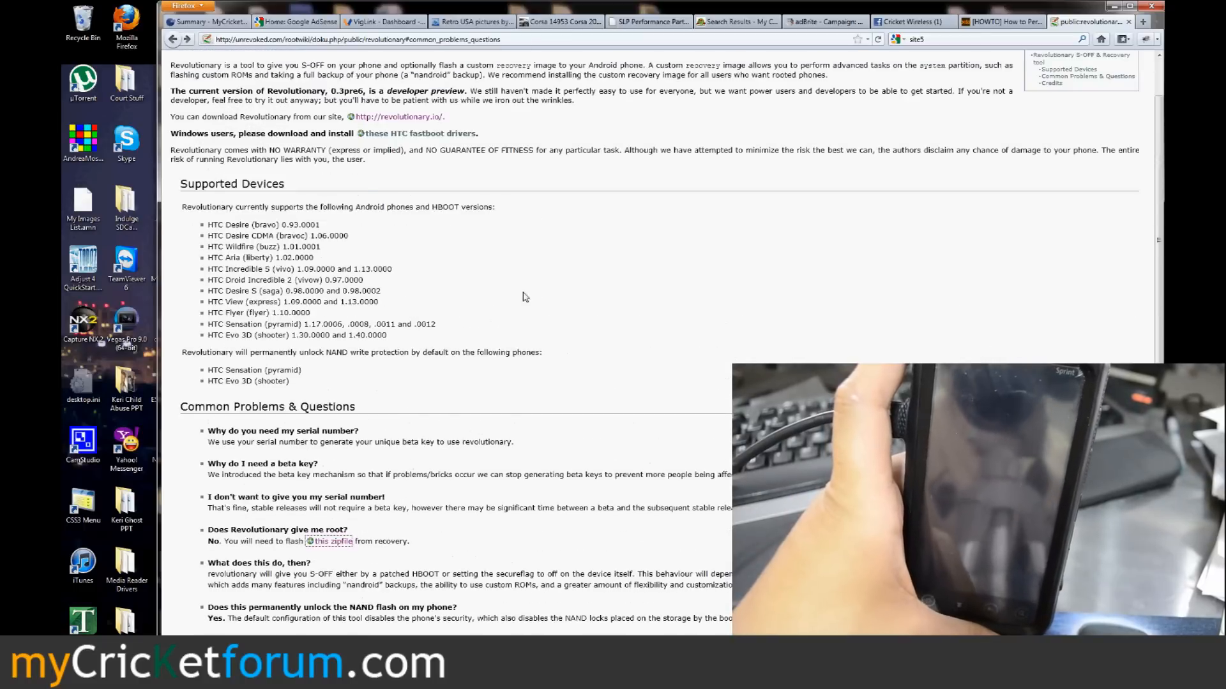
{"action": "scroll", "scroll_direction": "up", "scroll_amount": 3}
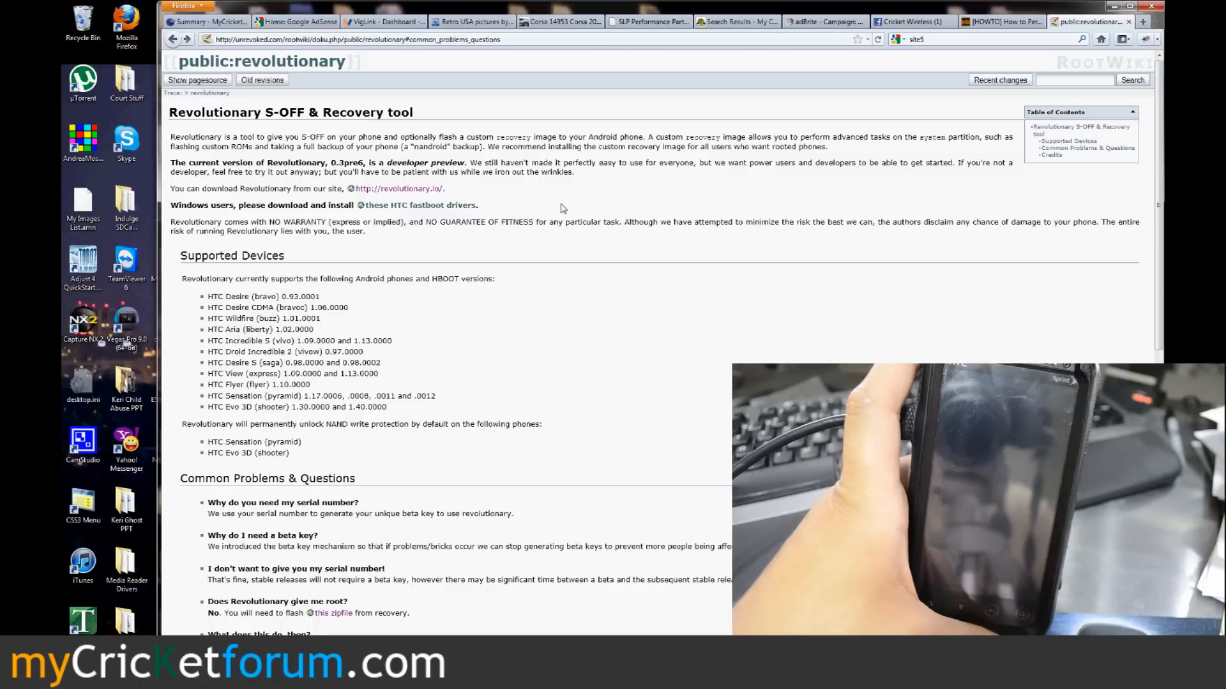
{"action": "mouse_move", "coordinate": [328, 210]}
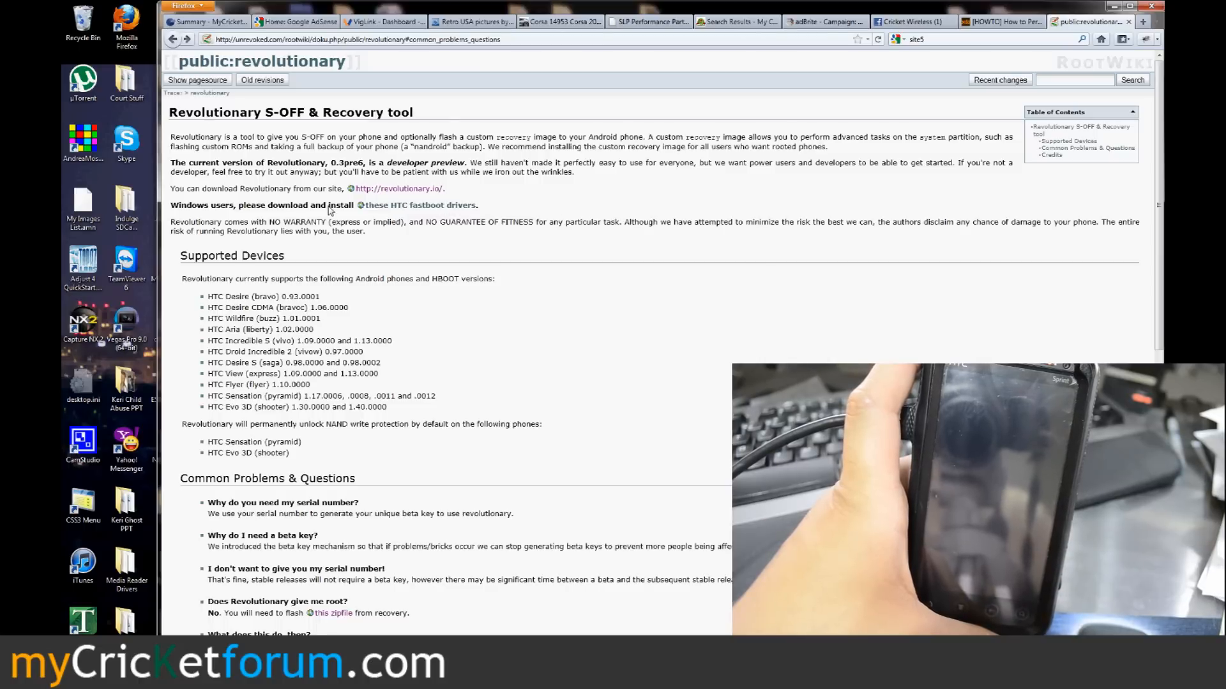
{"action": "scroll", "scroll_direction": "down", "scroll_amount": 3}
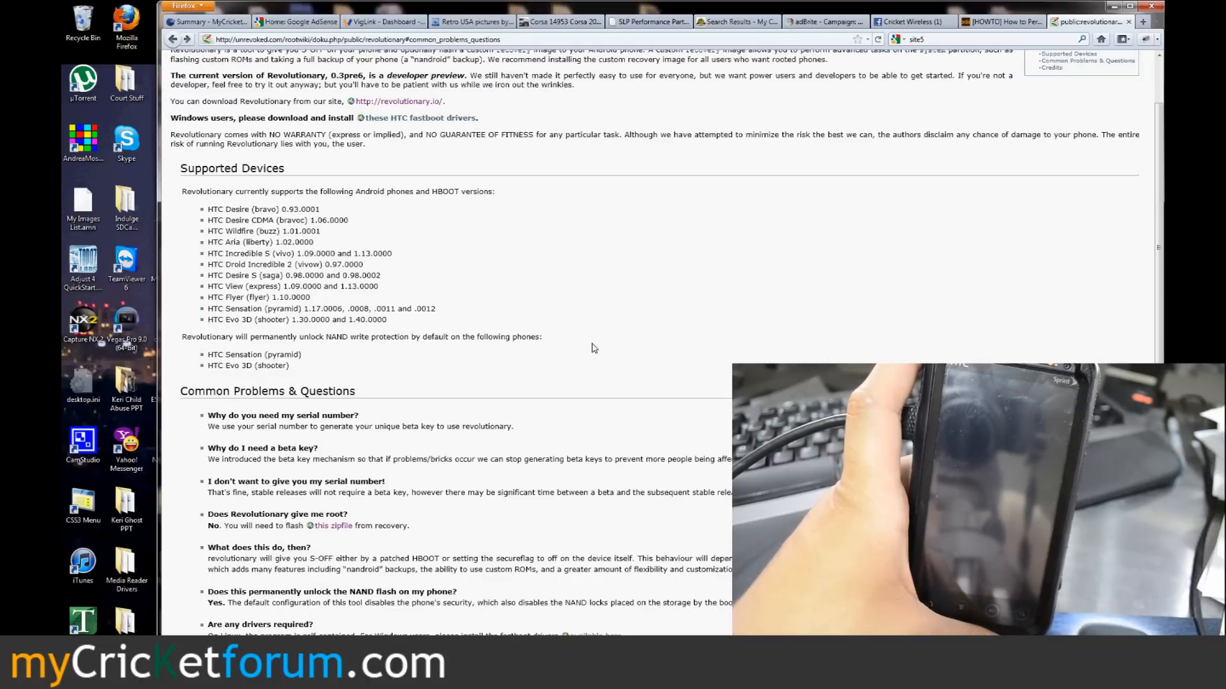
{"action": "scroll", "scroll_direction": "down", "scroll_amount": 3}
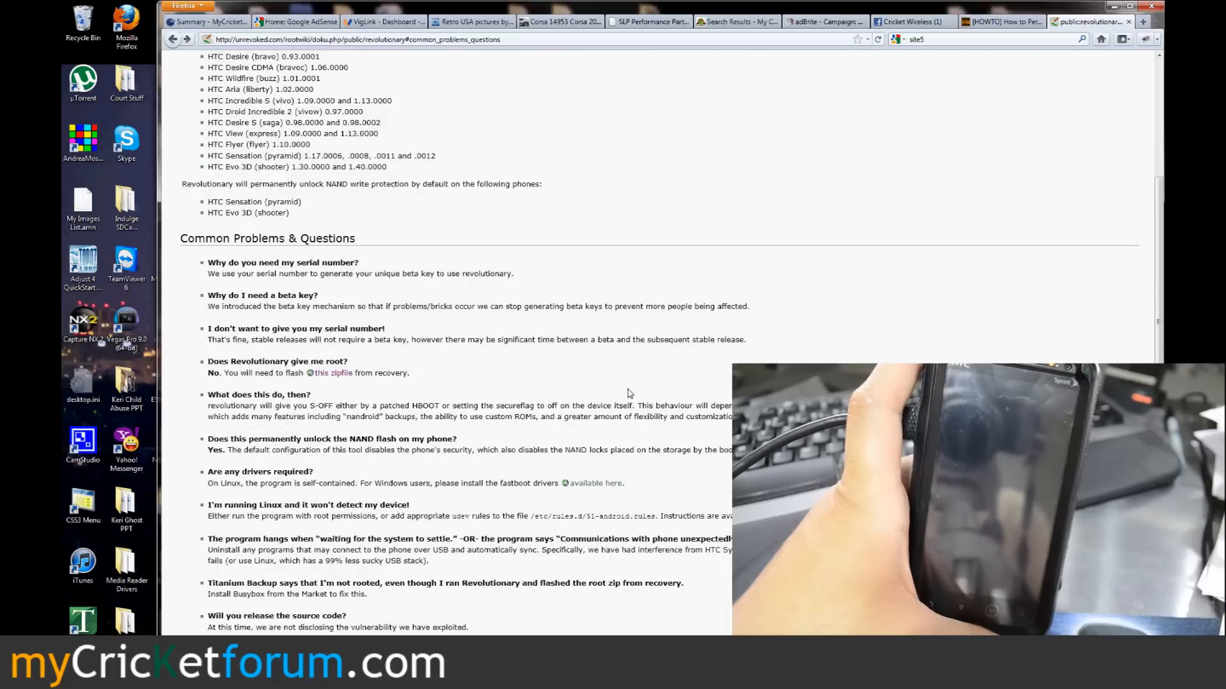
{"action": "mouse_move", "coordinate": [198, 361]}
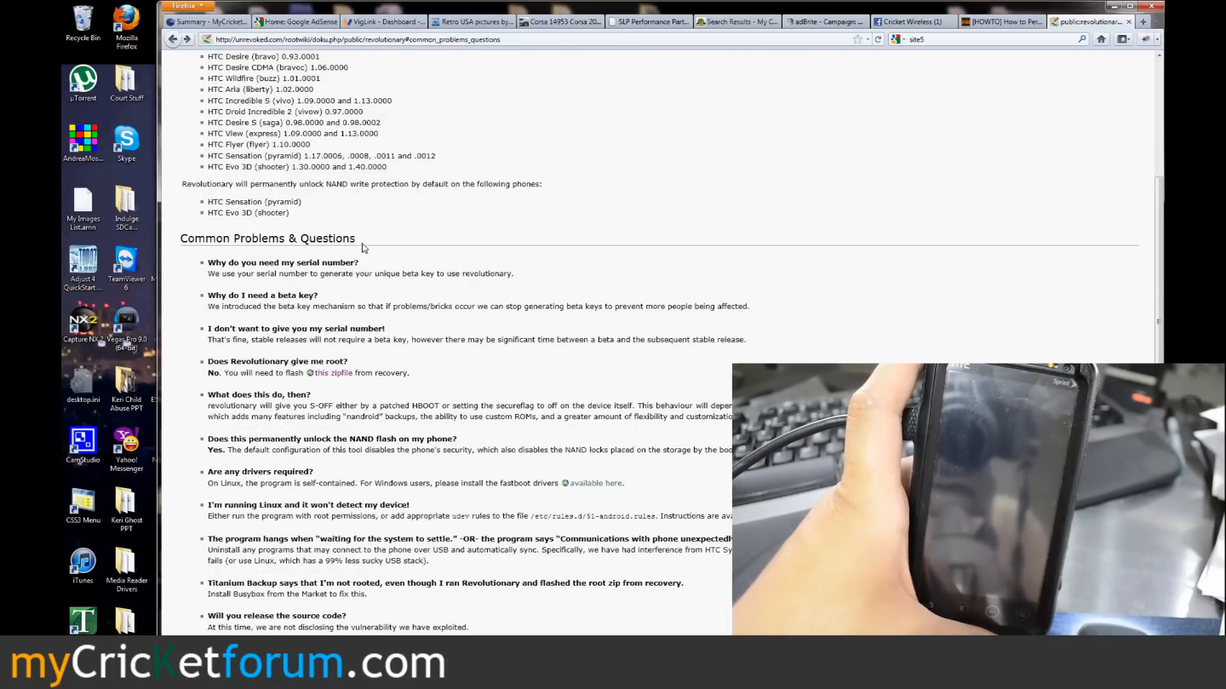
Read 'Does Revolutionary give me root?' and follow the link to the recommended root zipfile.
{"action": "double_click", "coordinate": [250, 362]}
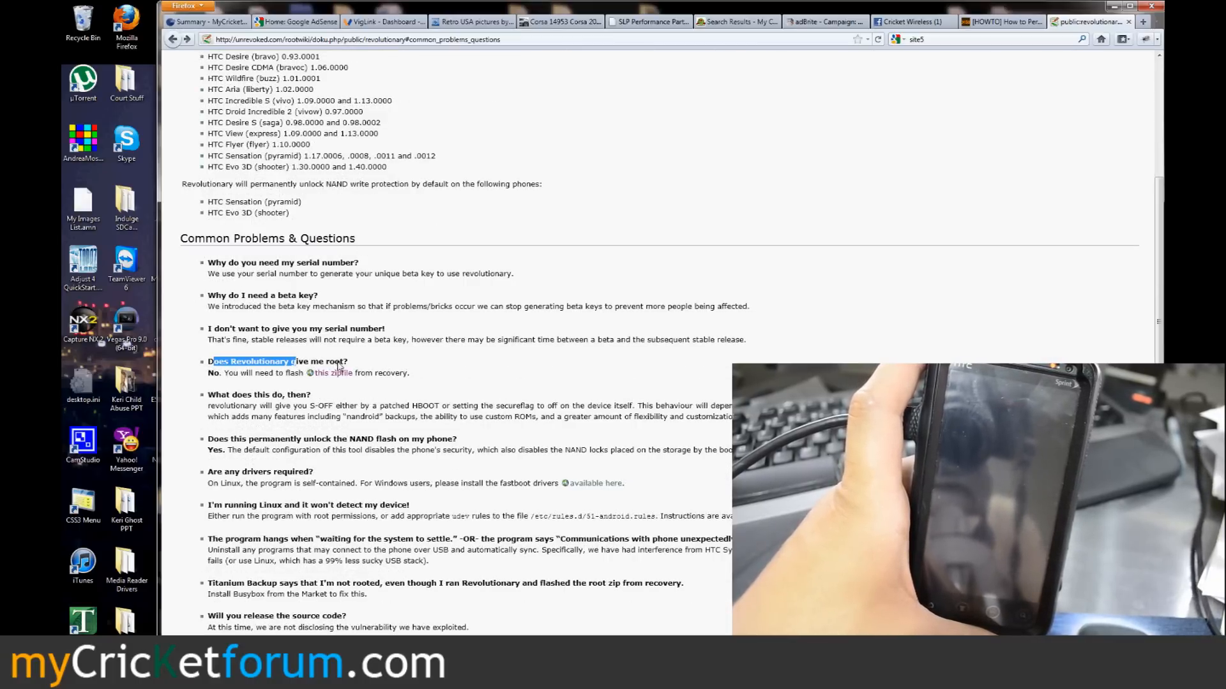
{"action": "left_click", "coordinate": [235, 373]}
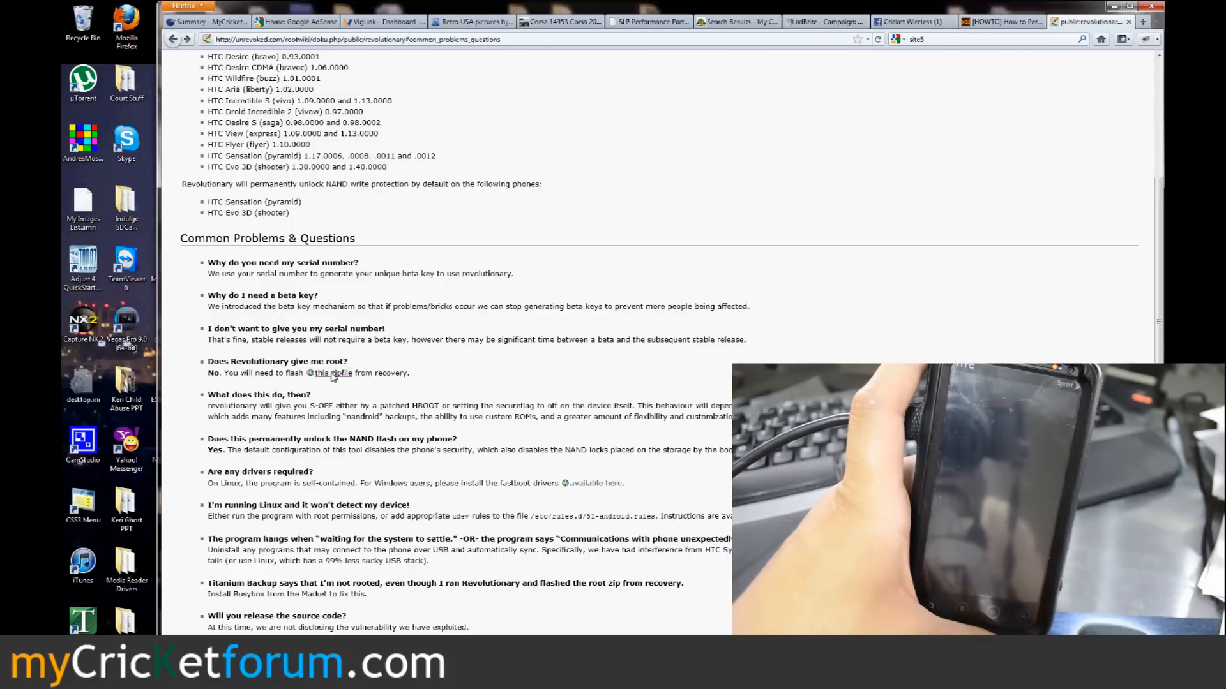
{"action": "left_click", "coordinate": [332, 373]}
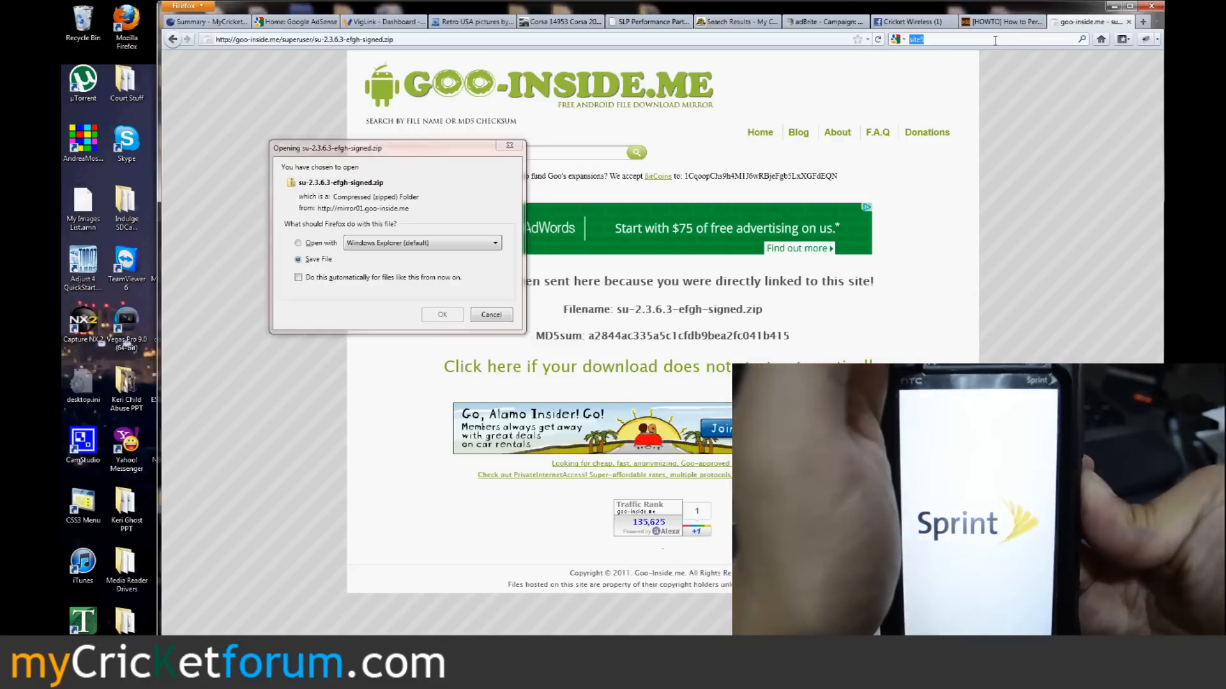
Search Google for 'boot recovery evo3d power'.
{"action": "type", "text": "boot recovery evo3d"}
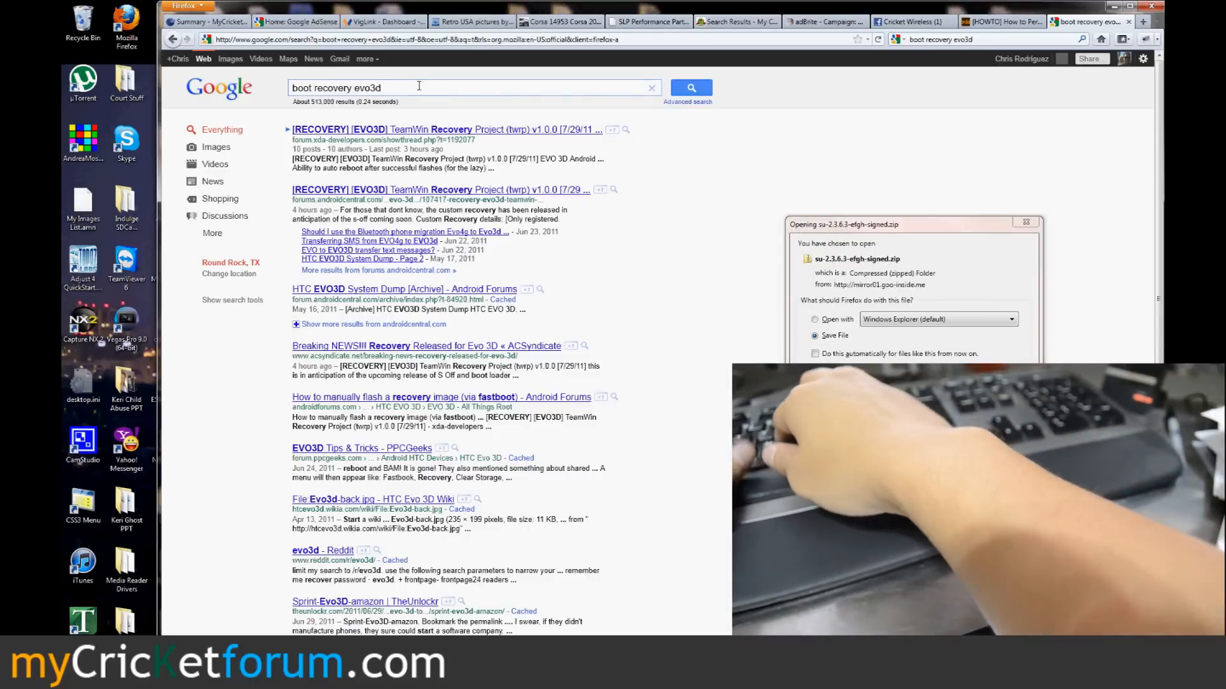
{"action": "type", "text": "power"}
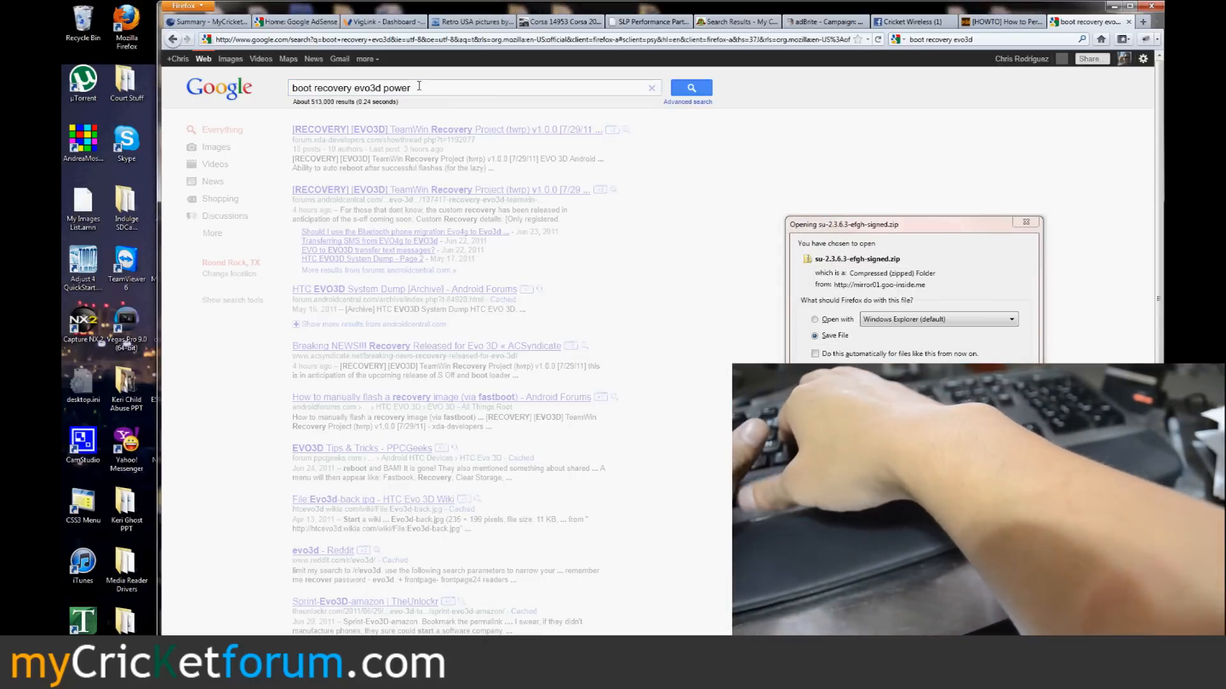
{"action": "left_click", "coordinate": [690, 86]}
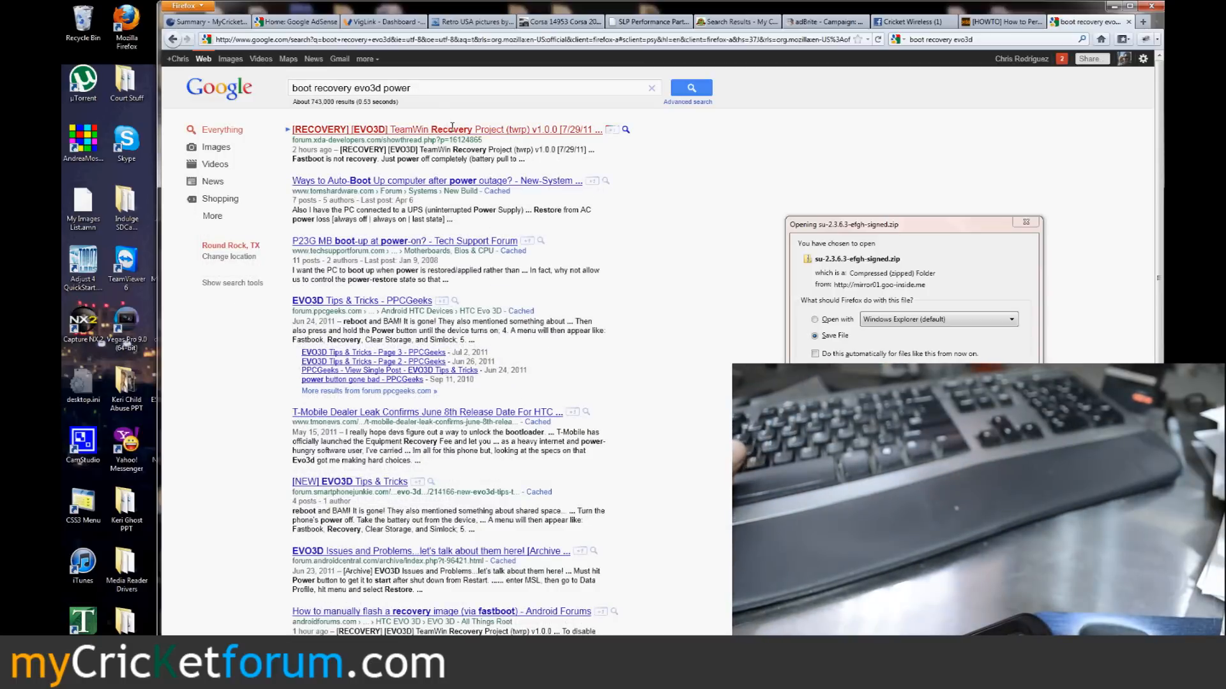
Open the '[RECOVERY] [EVO3D] TeamWin Recovery Project' XDA thread from the results.
{"action": "left_click", "coordinate": [446, 129]}
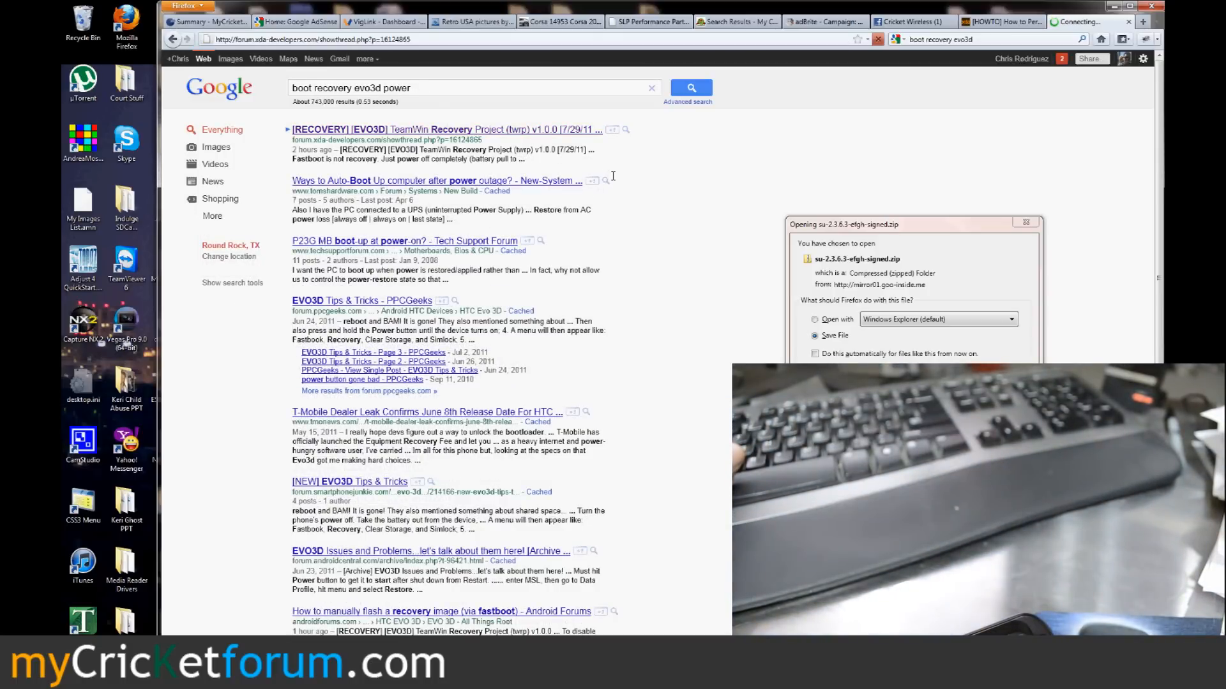
{"action": "left_click", "coordinate": [446, 128]}
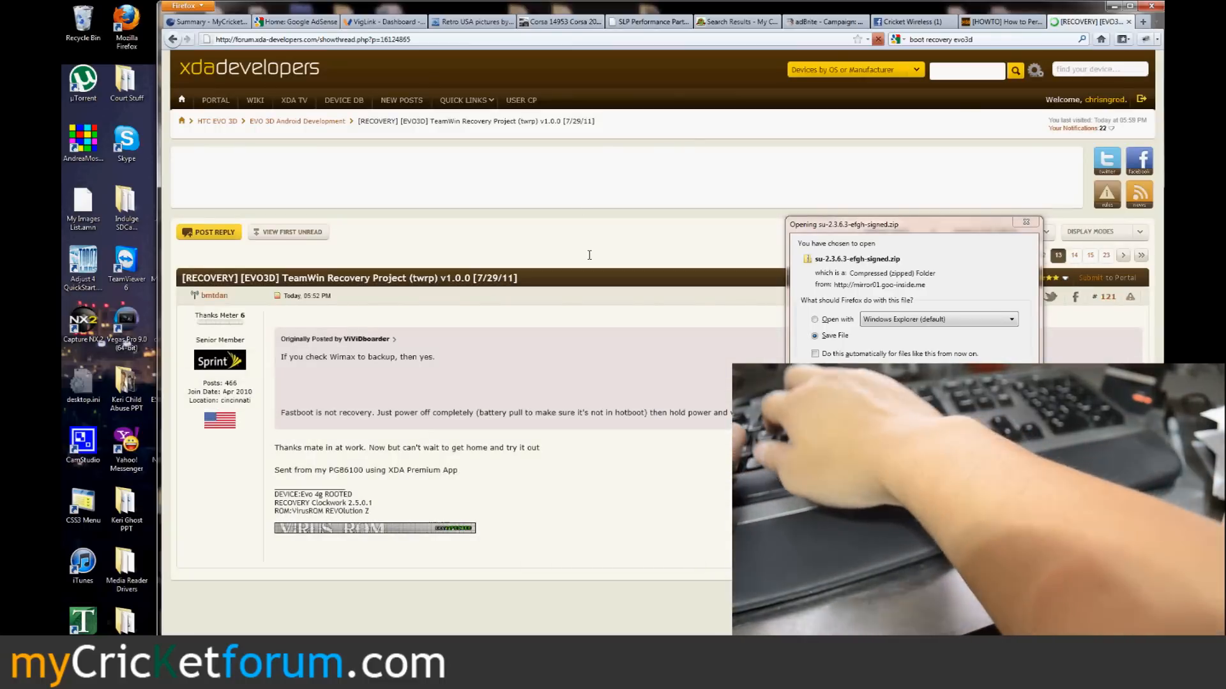
{"action": "scroll", "scroll_direction": "down", "scroll_amount": 3}
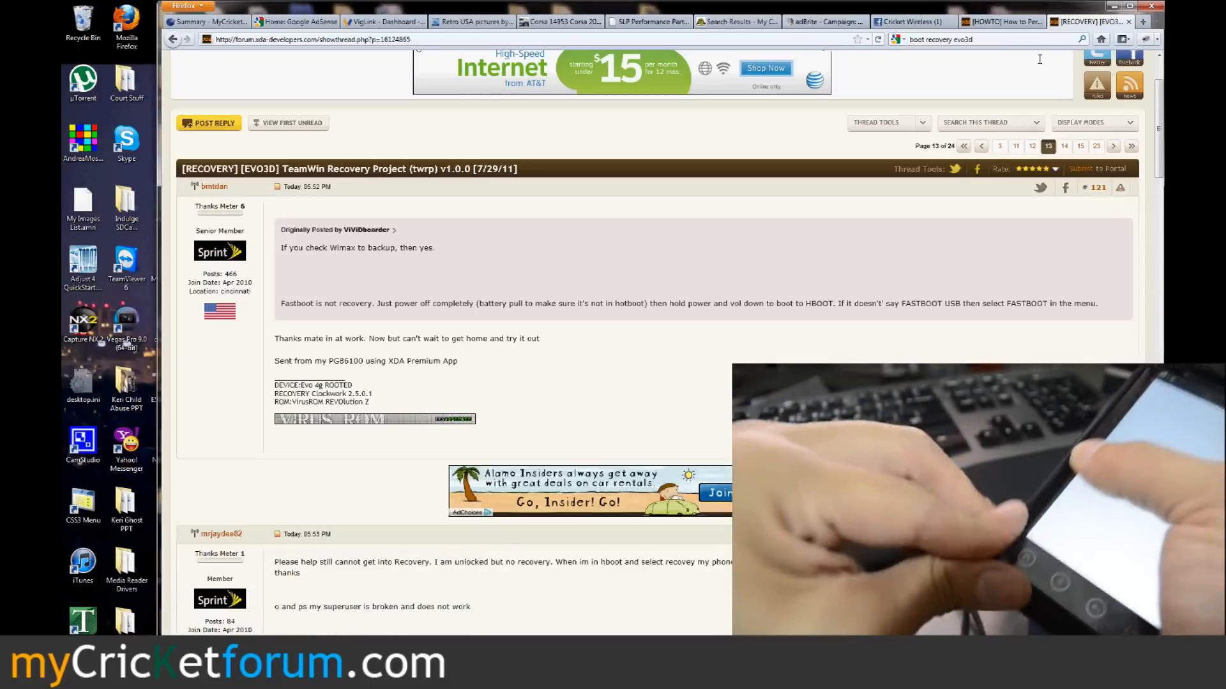
Switch to the XDA '[HOWTO] How to Perm-Root/S-off' thread and skim its first post.
{"action": "left_click", "coordinate": [994, 21]}
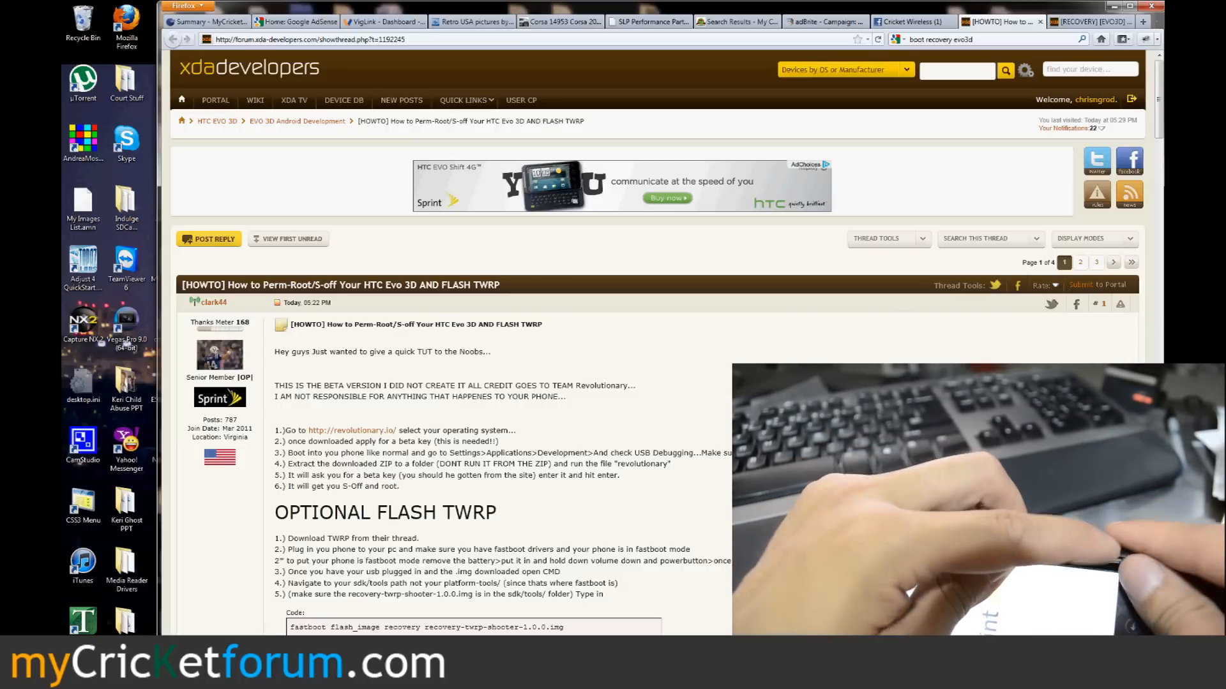
{"action": "scroll", "scroll_direction": "down", "scroll_amount": 3}
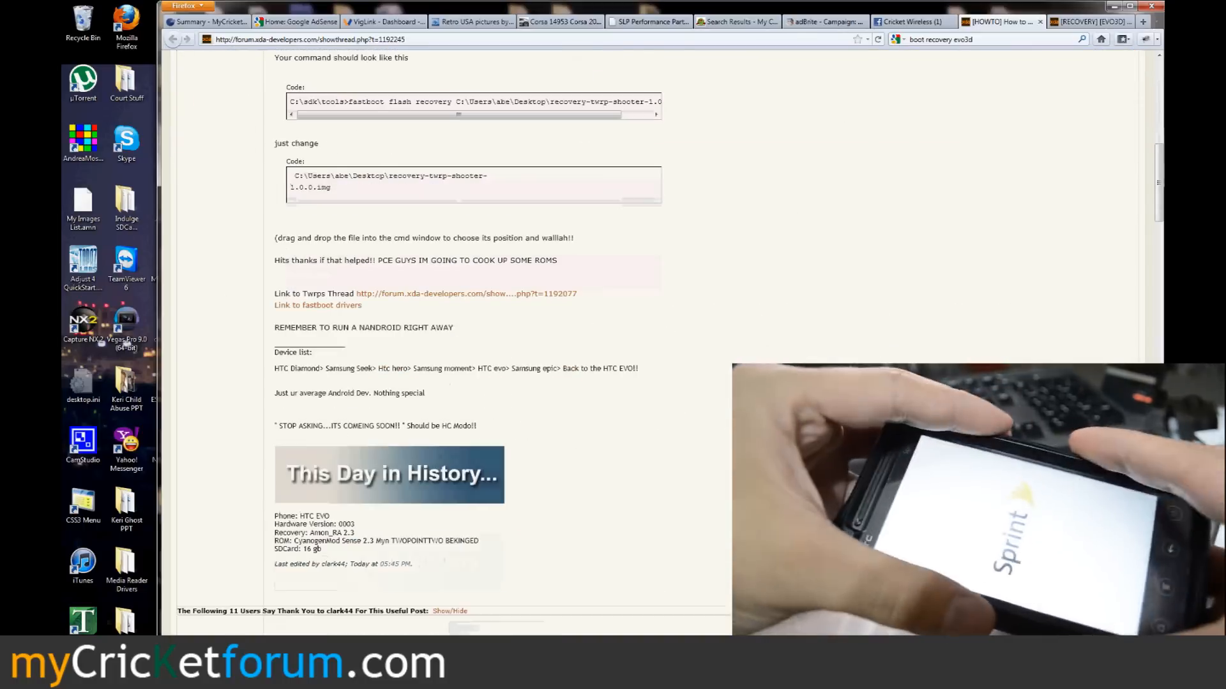
{"action": "scroll", "scroll_direction": "up", "scroll_amount": 3}
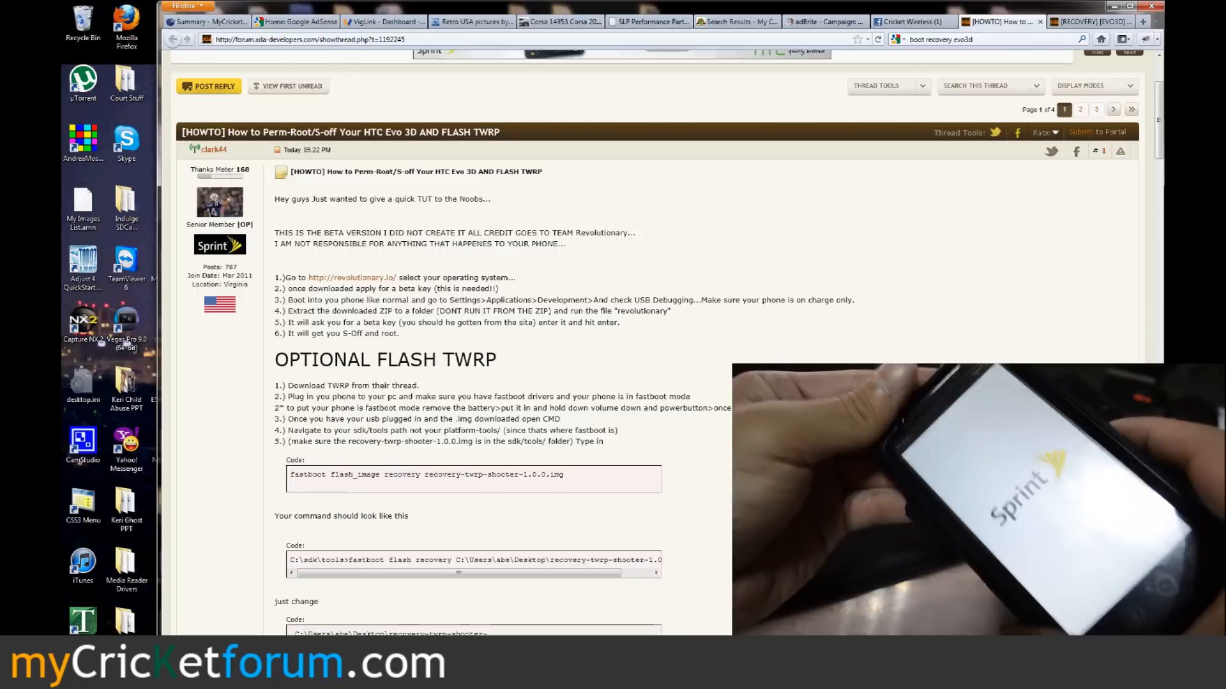